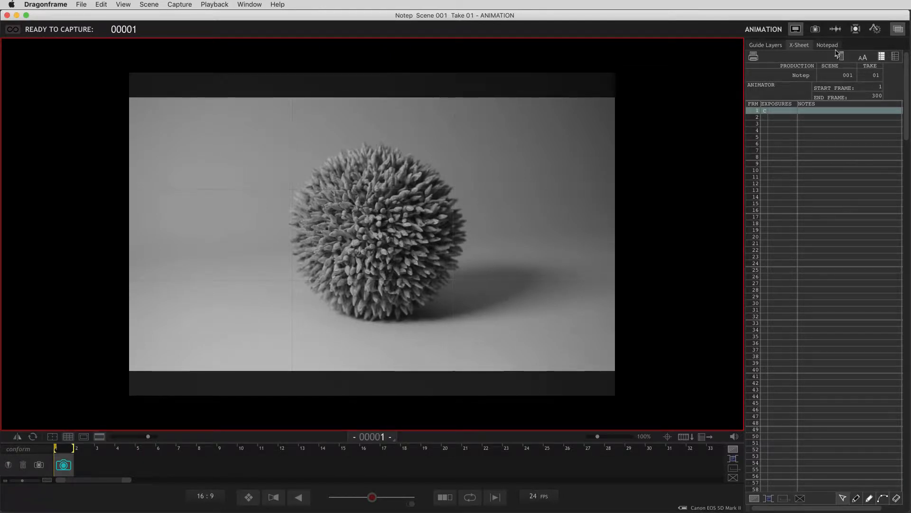
Switch from Guide Layers to the Notepad showing Ned's shoulder and wide-eye director notes
{"action": "left_click", "coordinate": [766, 45]}
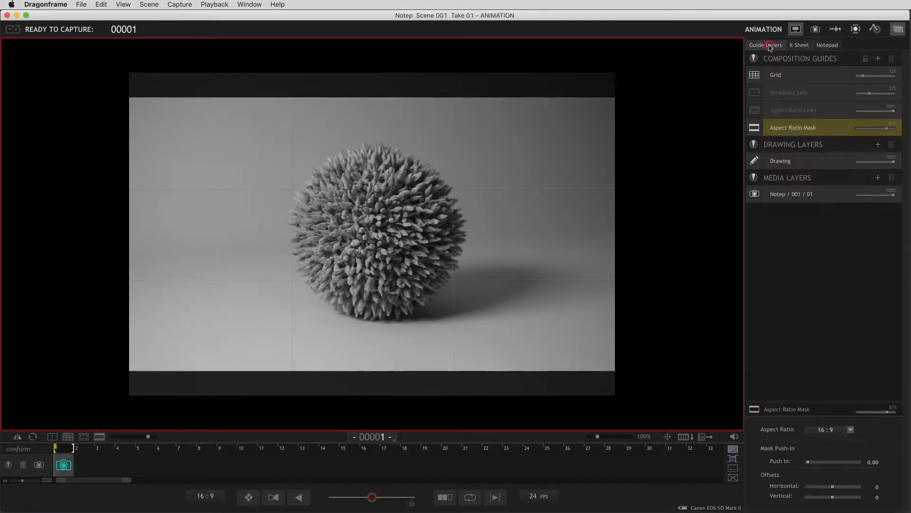
{"action": "left_click", "coordinate": [827, 44]}
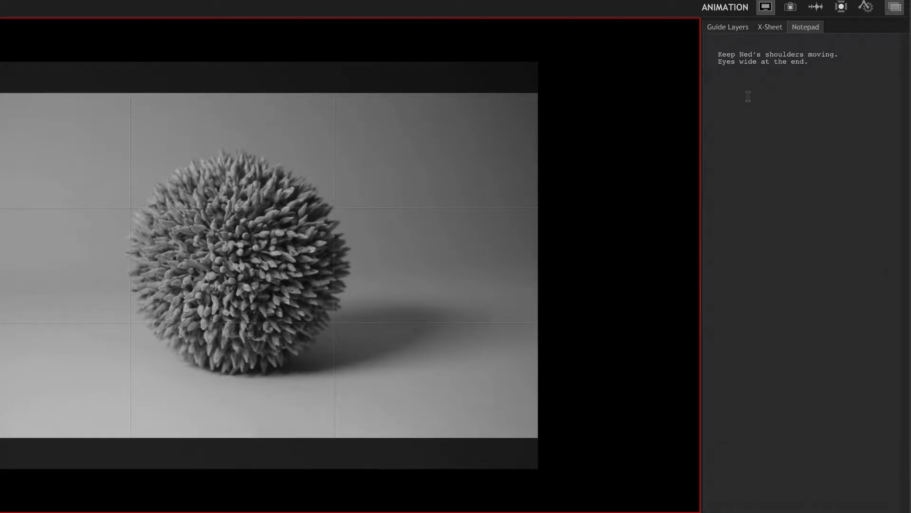
Start a new line after the director notes for frame cues 24 and 78
{"action": "left_click", "coordinate": [749, 96]}
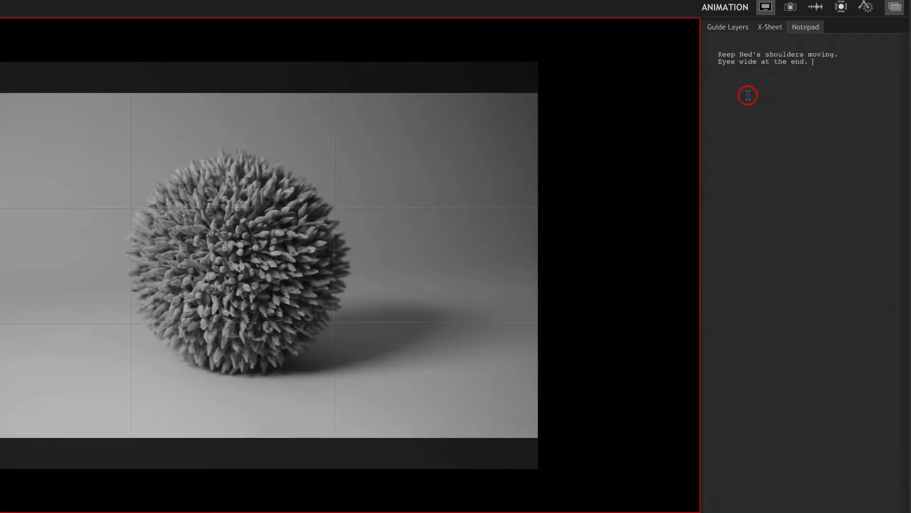
{"action": "key", "text": "Return"}
{"action": "type", "text": "78 He stops and looks at camera"}
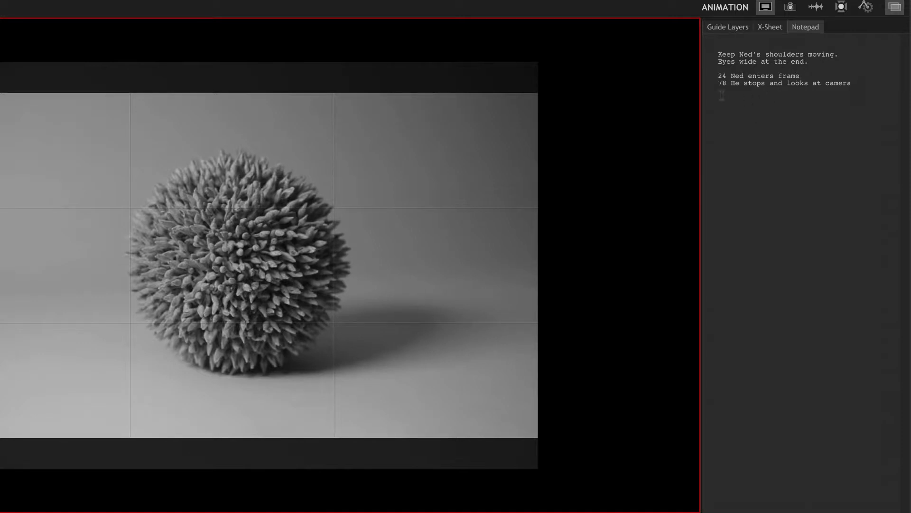
{"action": "mouse_move", "coordinate": [874, 100]}
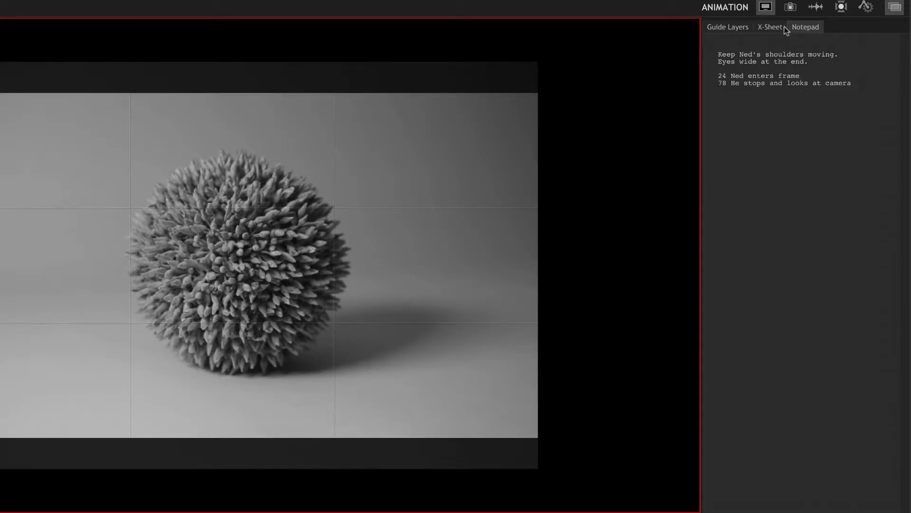
Check that the frame 24 and 78 notes appear in the X-Sheet
{"action": "left_click", "coordinate": [769, 27]}
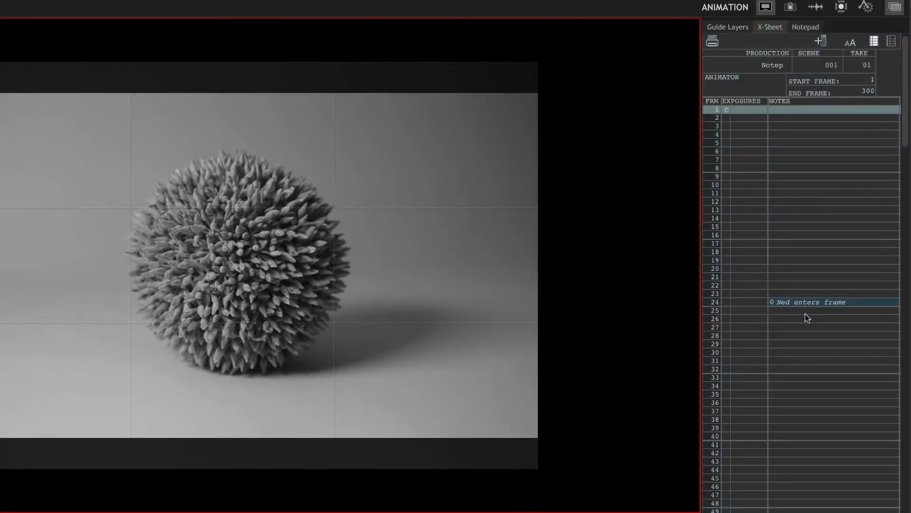
{"action": "scroll", "scroll_direction": "down", "scroll_amount": 3}
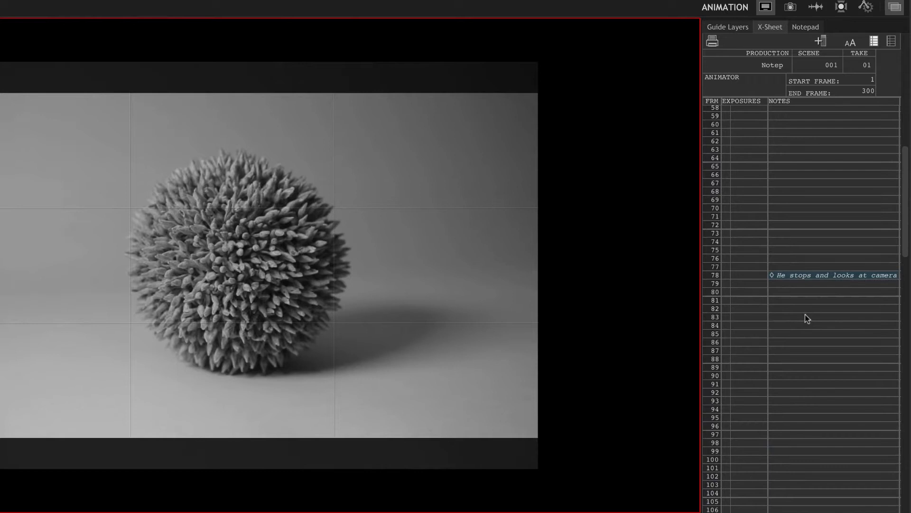
{"action": "mouse_move", "coordinate": [878, 286]}
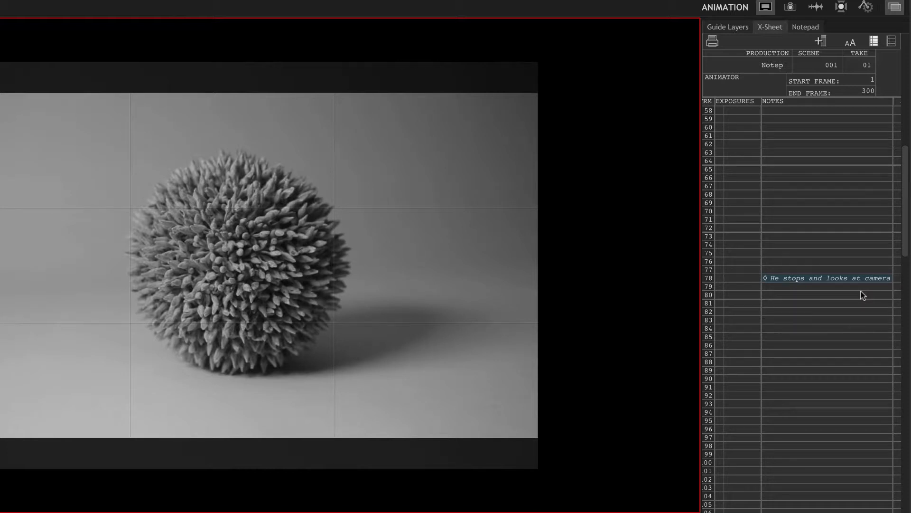
{"action": "scroll", "scroll_direction": "up", "scroll_amount": 3}
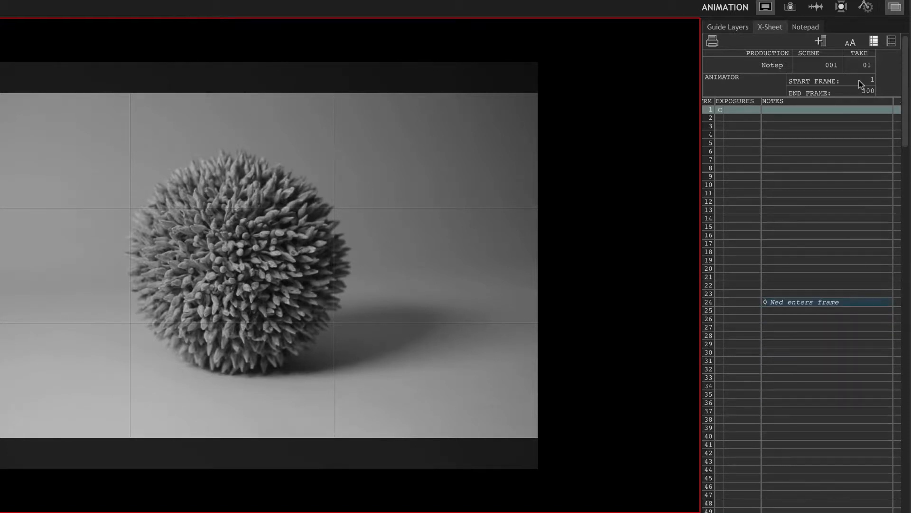
Add the note '110-170 Waves arms and jumps' in the Notepad
{"action": "left_click", "coordinate": [805, 27]}
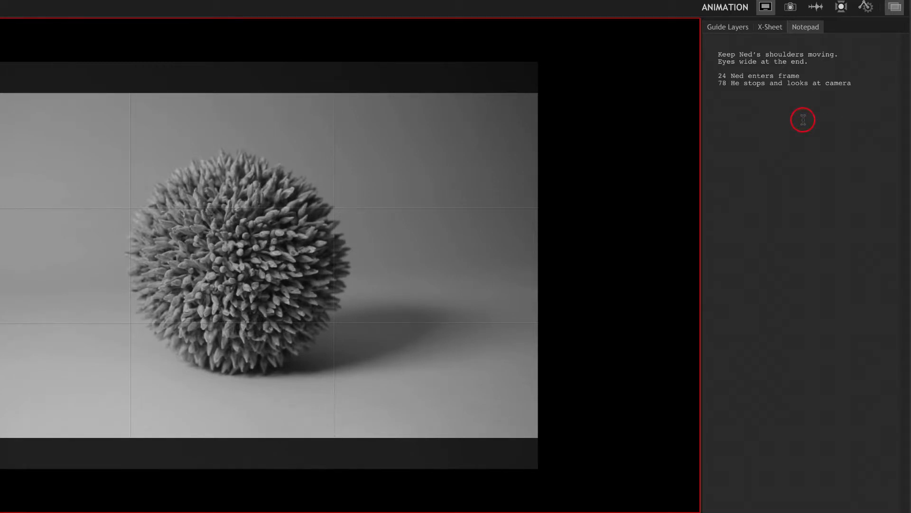
{"action": "type", "text": "110-170 Waves arms and jumps"}
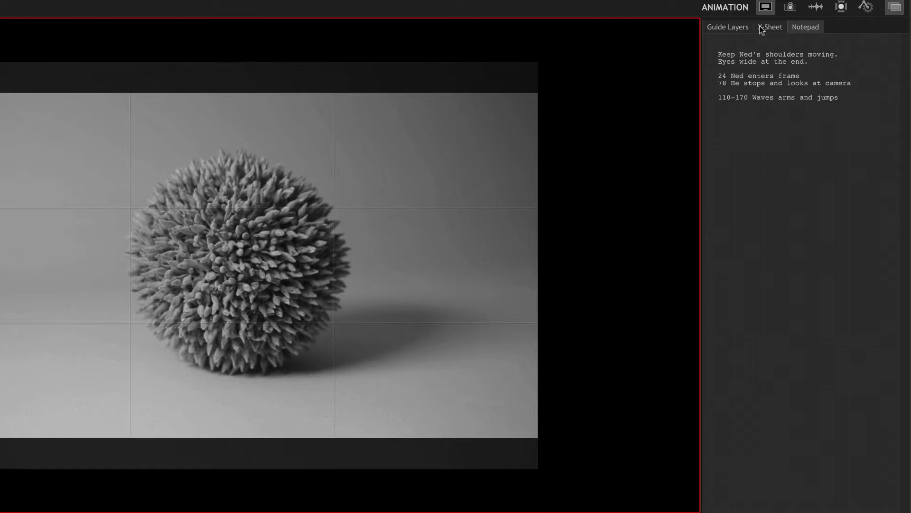
{"action": "left_click", "coordinate": [772, 27]}
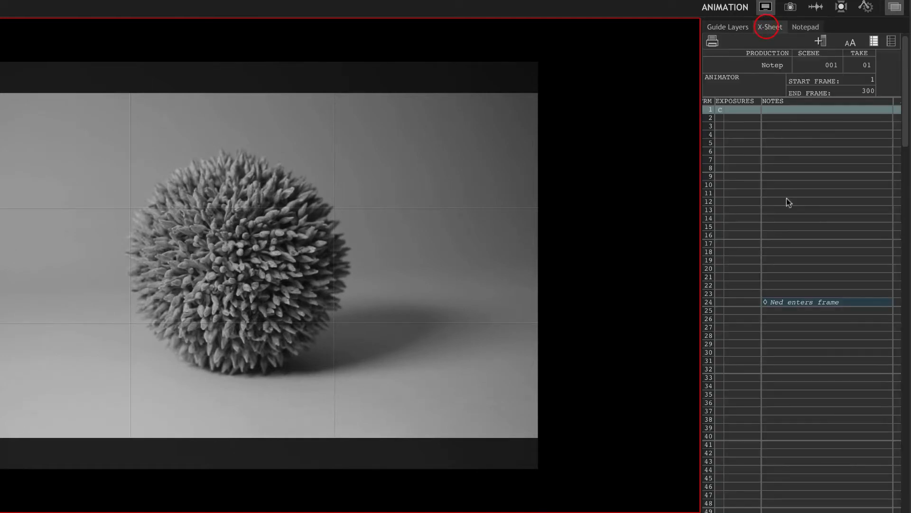
{"action": "scroll", "scroll_direction": "down", "scroll_amount": 3}
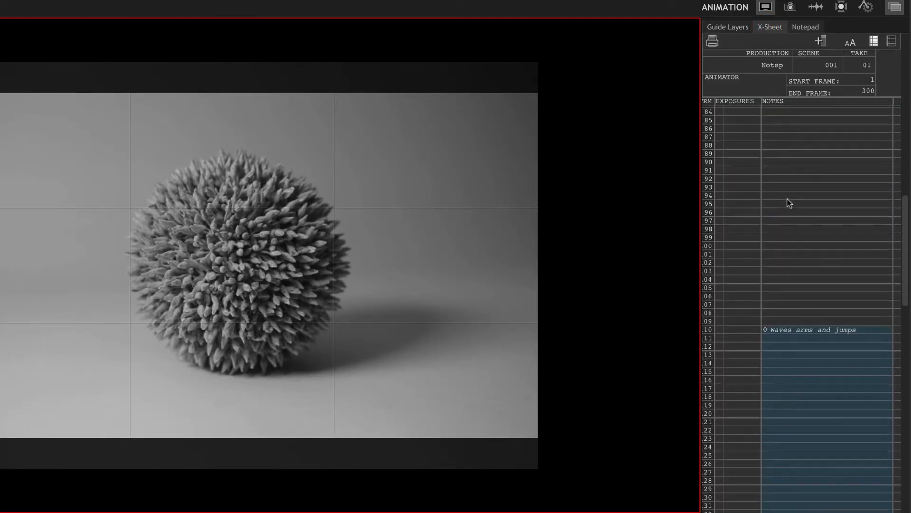
{"action": "scroll", "scroll_direction": "down", "scroll_amount": 3}
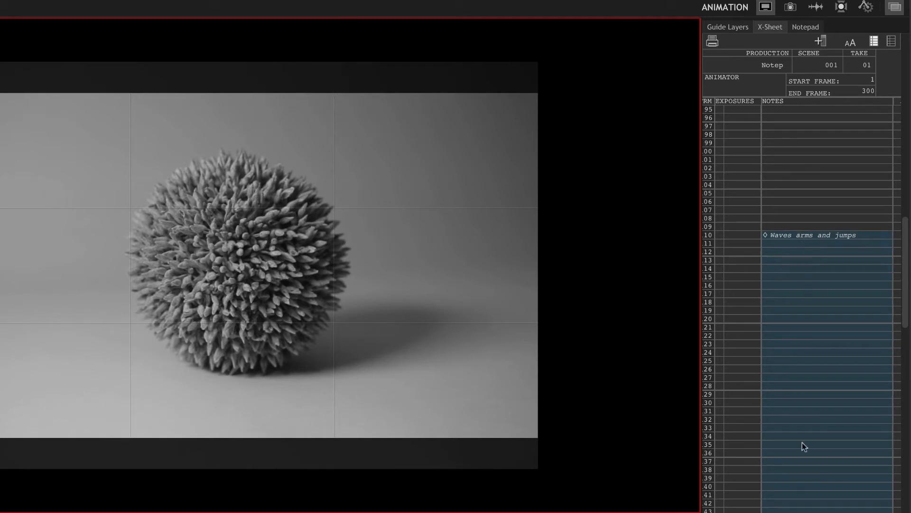
{"action": "scroll", "scroll_direction": "down", "scroll_amount": 3}
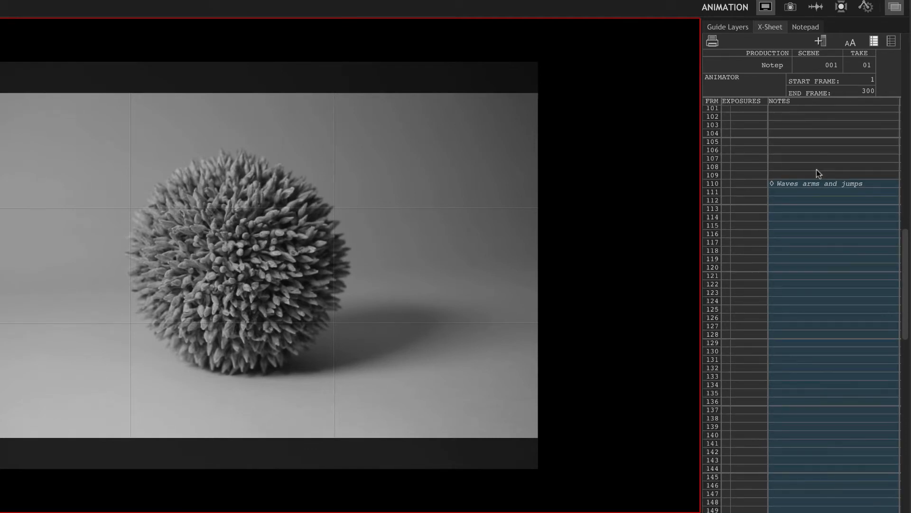
{"action": "scroll", "scroll_direction": "down", "scroll_amount": 3}
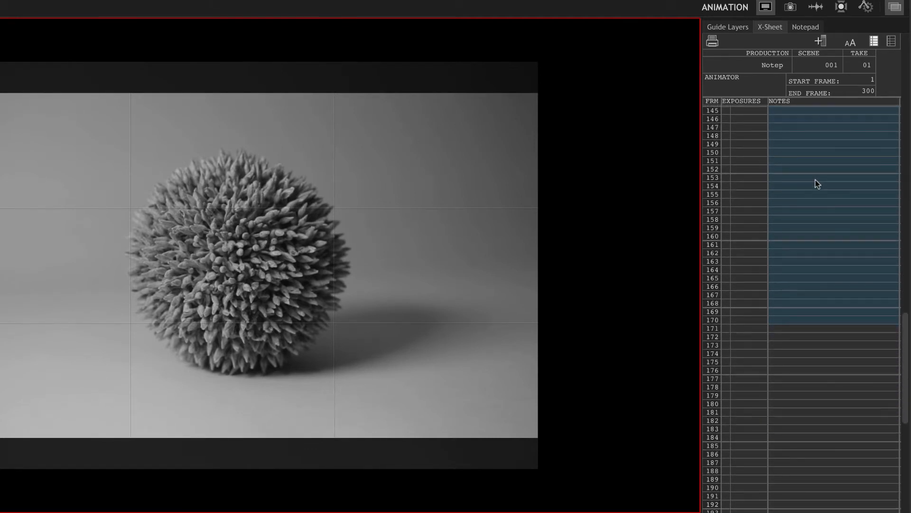
{"action": "scroll", "scroll_direction": "up", "scroll_amount": 3}
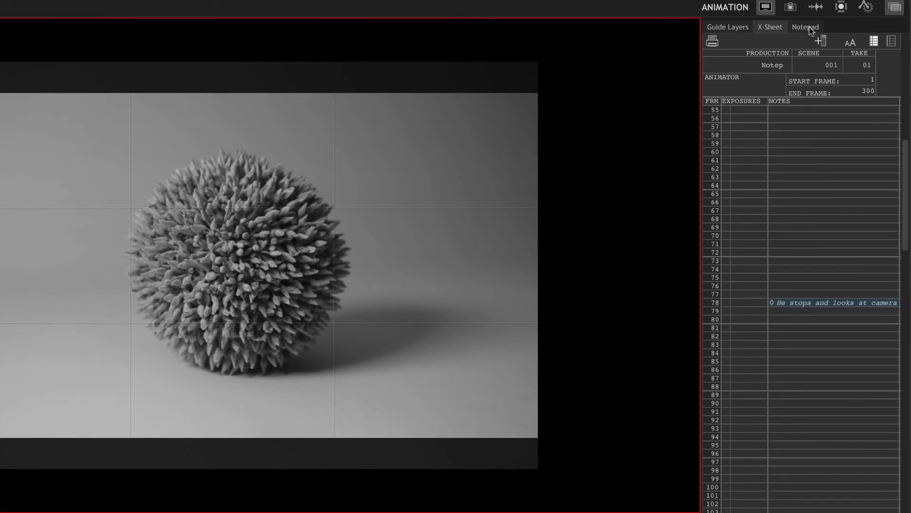
{"action": "left_click", "coordinate": [805, 27]}
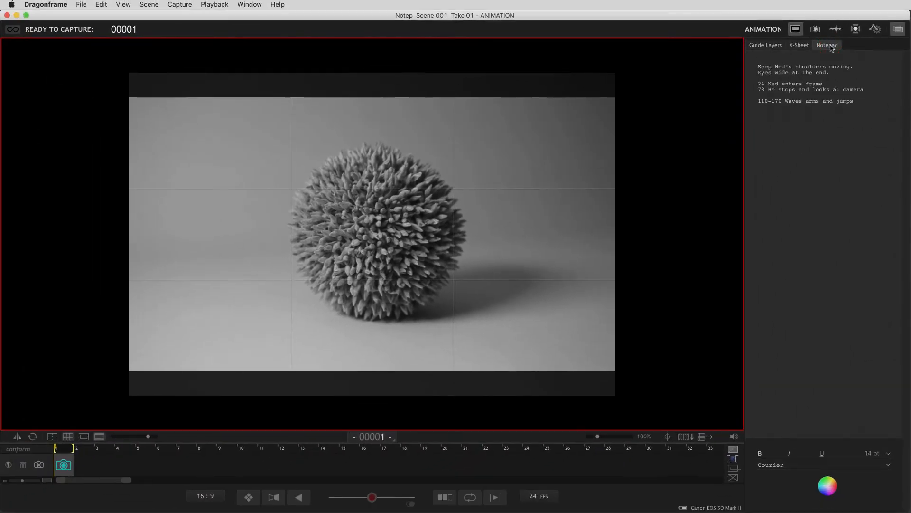